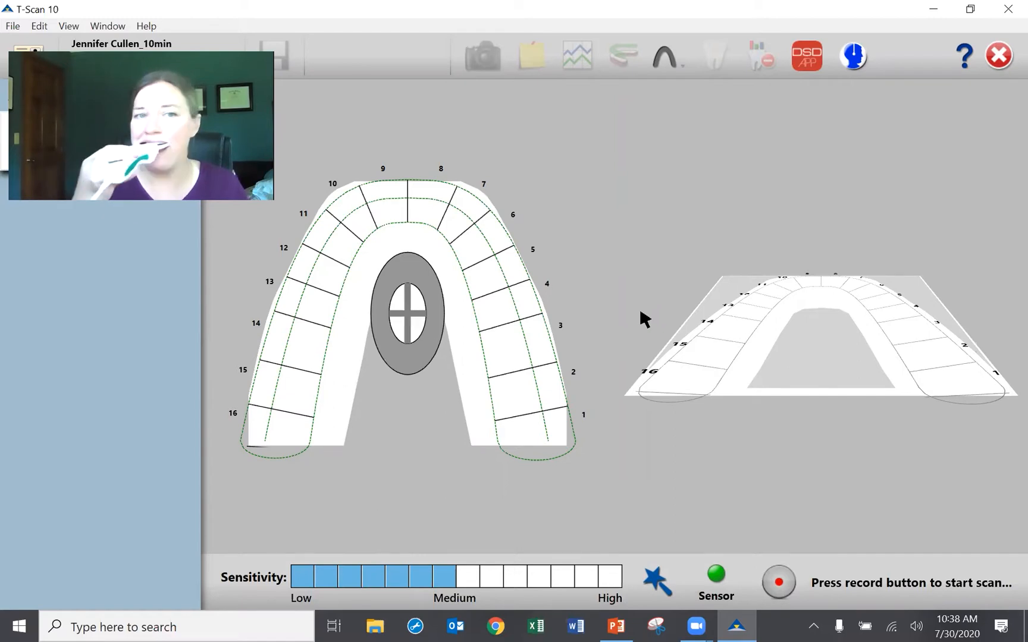
# - Record a bite scan, yielding a 3.601 s Multi-Bite recording with 52.2% left force
pyautogui.click(778, 582)
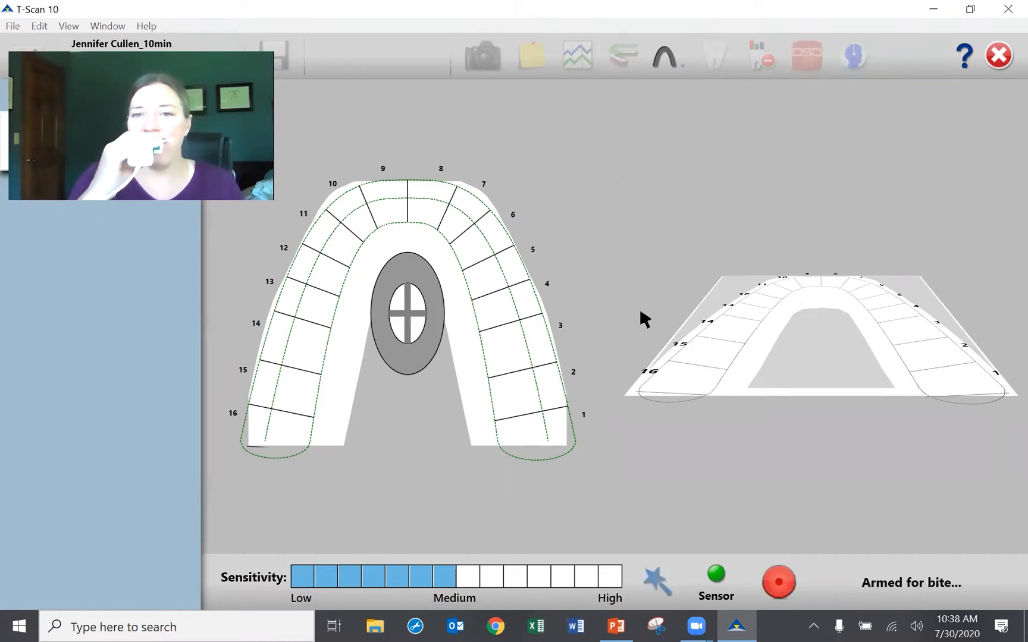
pyautogui.click(778, 582)
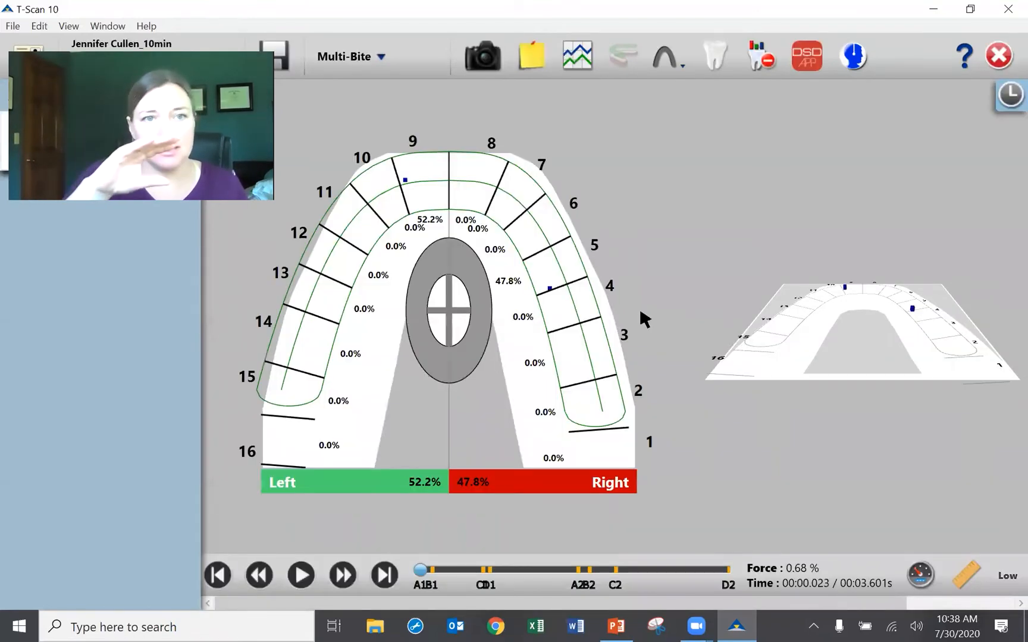
pyautogui.moveTo(379, 535)
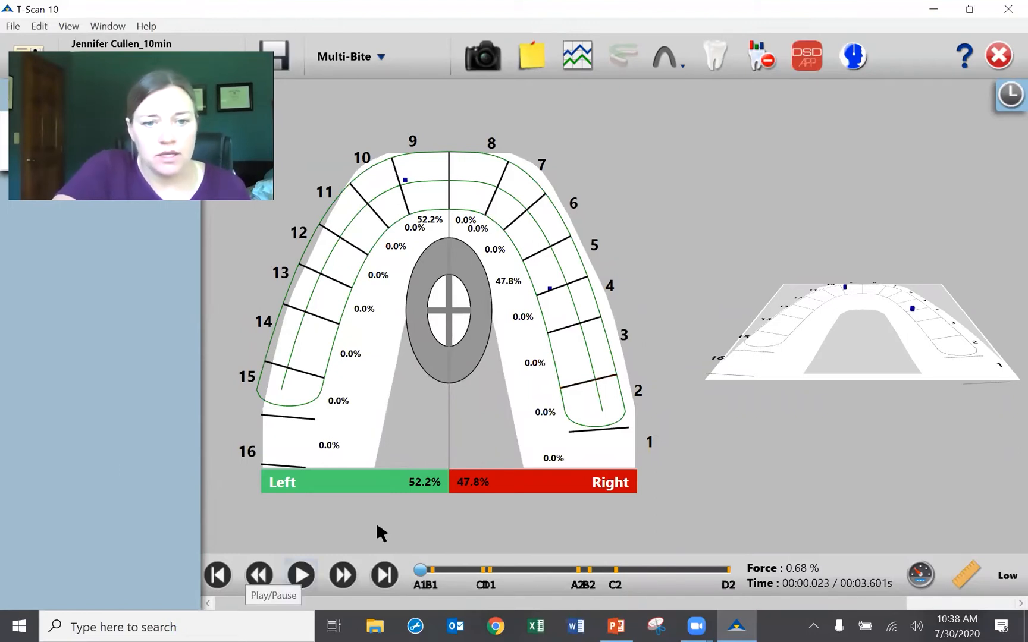
# - Replay the recording to full force at 0.547 s, then pause at roughly 58.7% left, 41.3% right
pyautogui.click(300, 576)
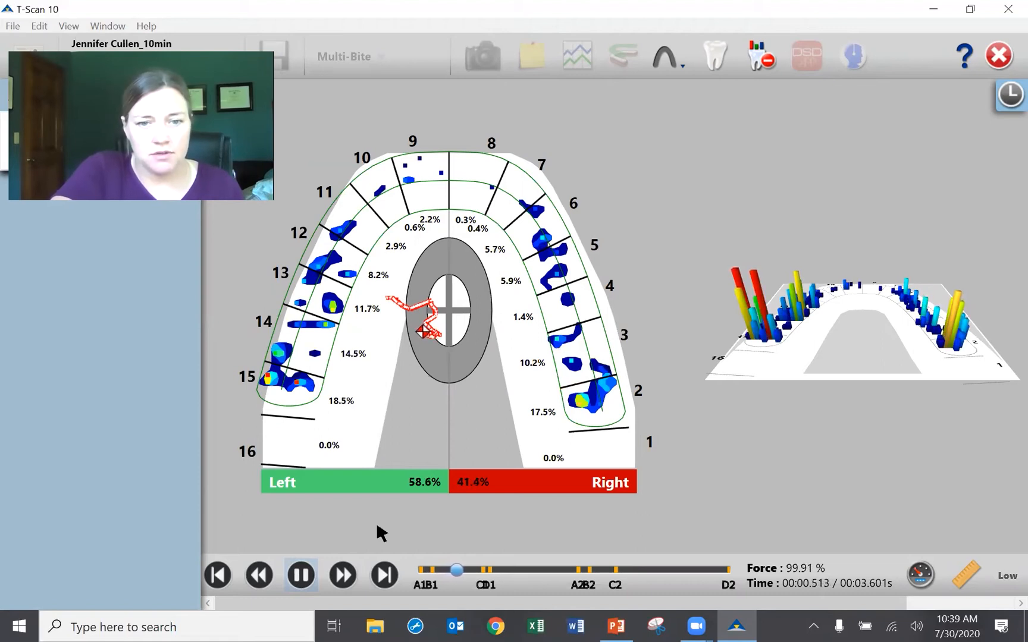
pyautogui.click(300, 575)
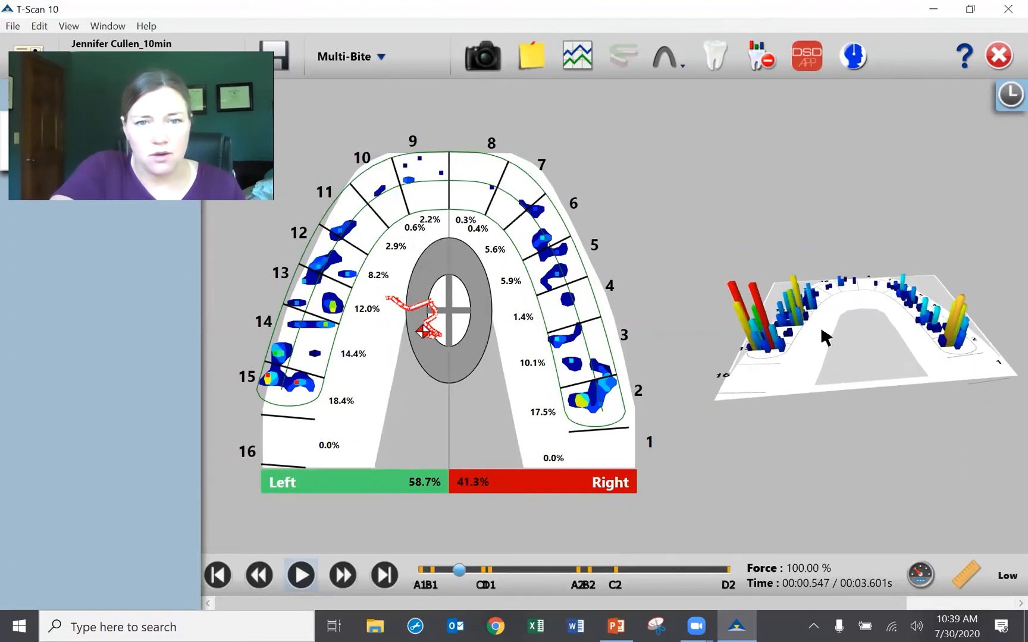
pyautogui.moveTo(638, 457)
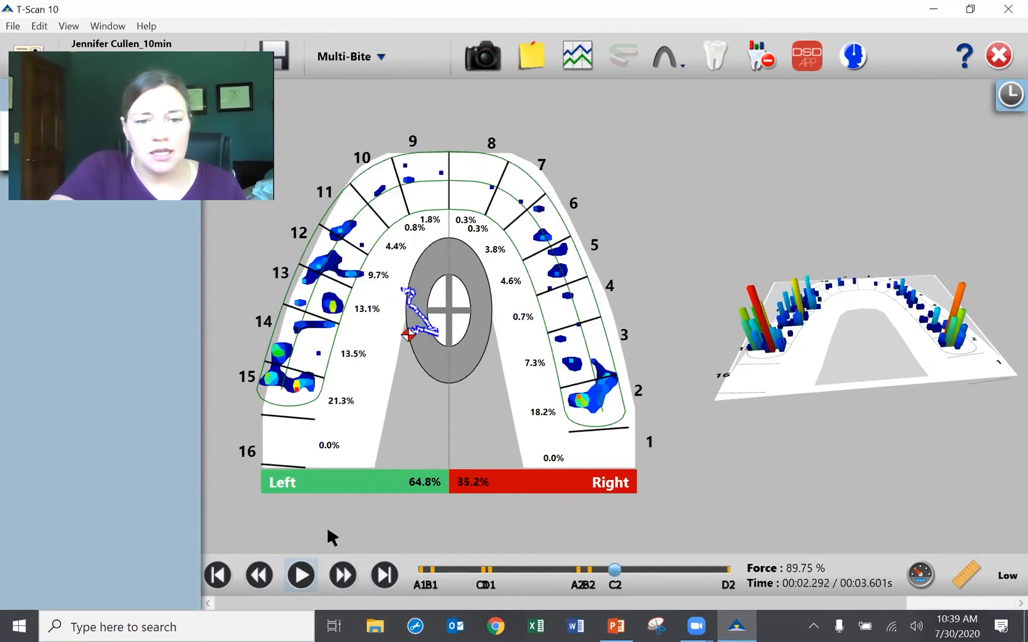
# - Resume playback and pause at 2.881 s as the bite releases (8.74% force, 81.9% left)
pyautogui.click(300, 575)
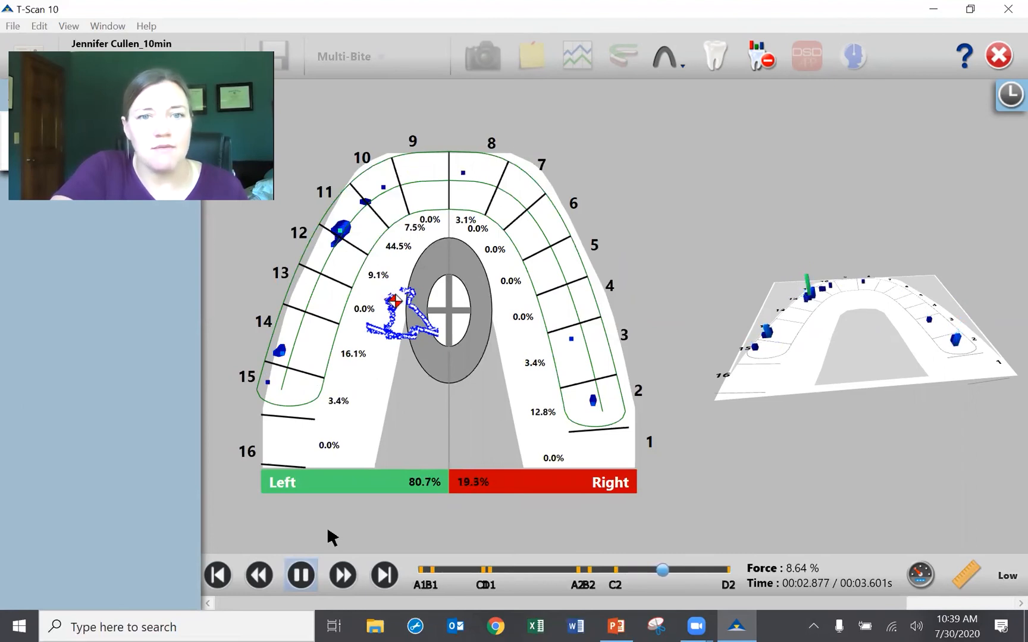
pyautogui.click(301, 576)
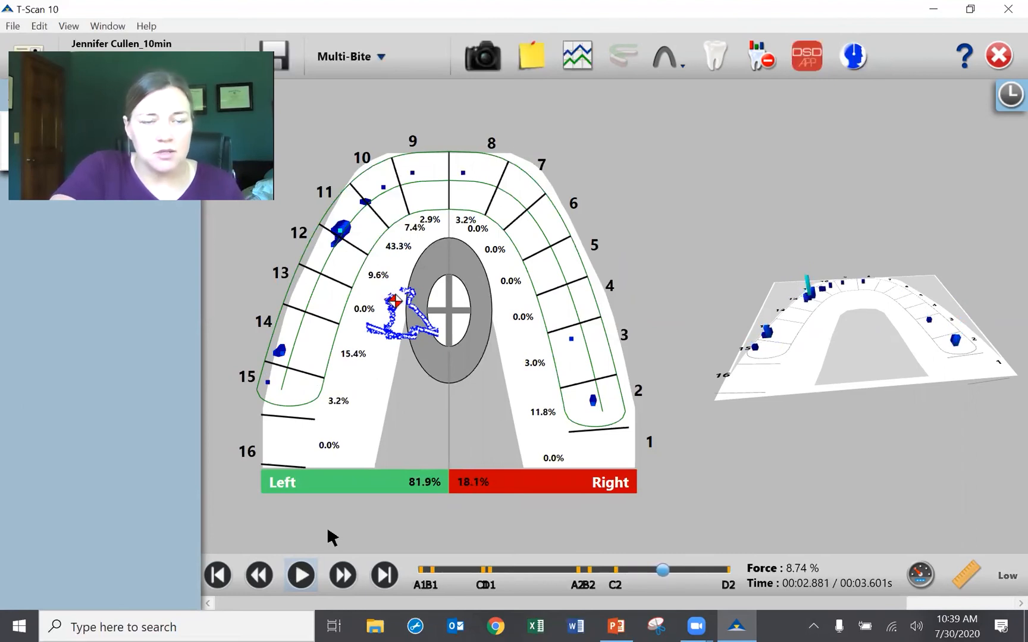